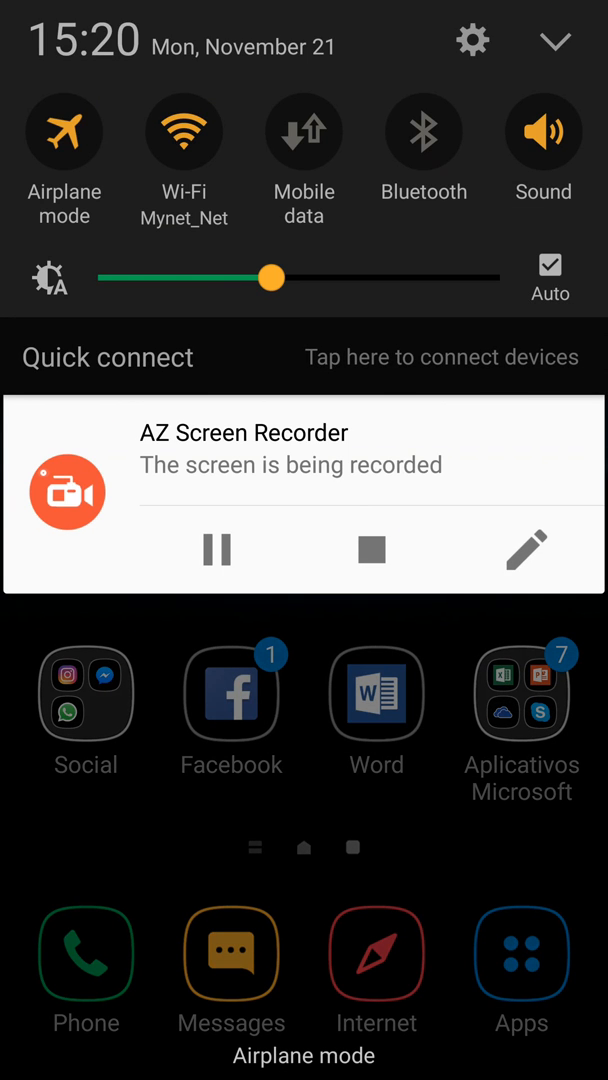
- Open Settings from the notification shade gear and scroll down to About device
{"action": "left_click", "coordinate": [471, 40]}
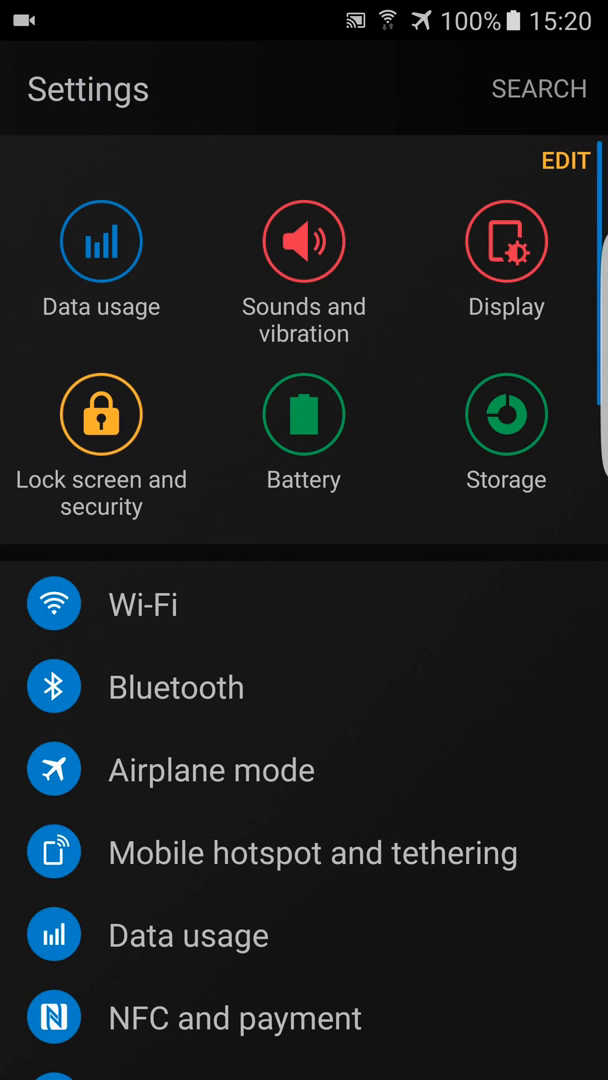
{"action": "scroll", "scroll_direction": "down", "scroll_amount": 3}
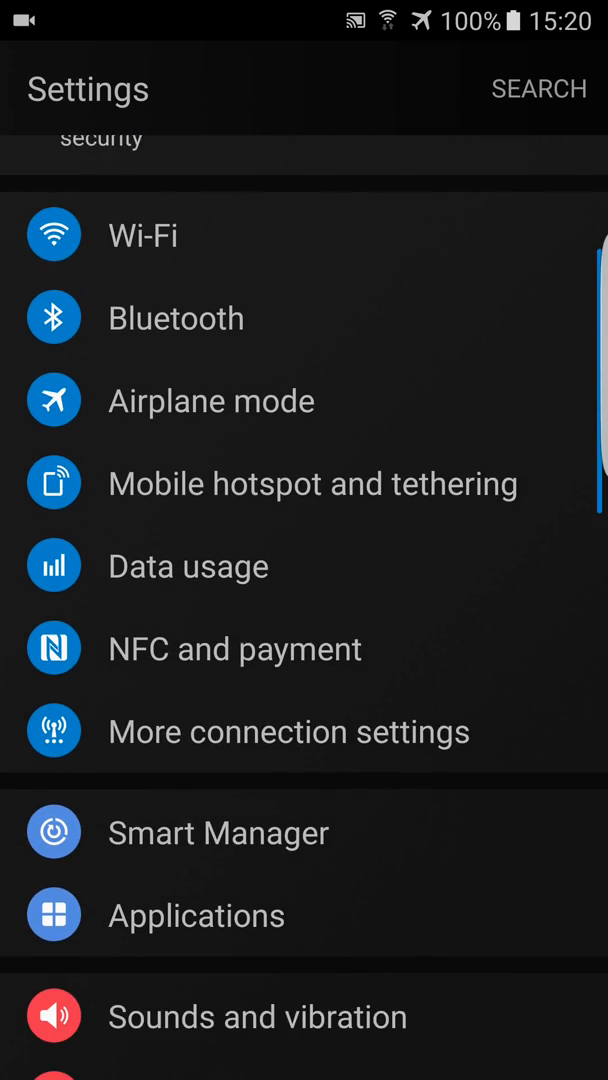
{"action": "scroll", "scroll_direction": "down", "scroll_amount": 3}
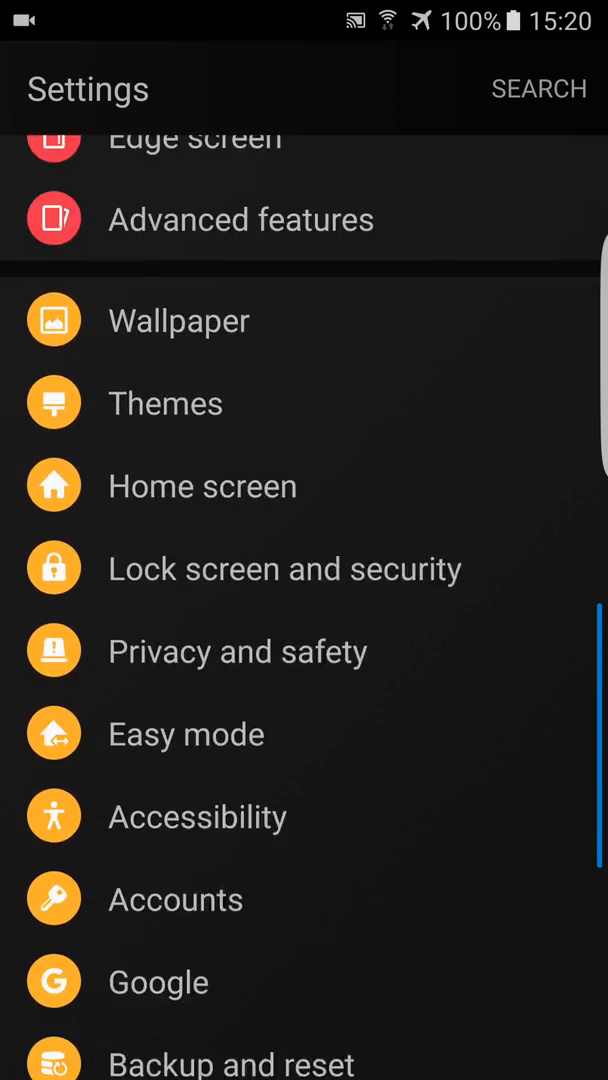
{"action": "scroll", "scroll_direction": "down", "scroll_amount": 3}
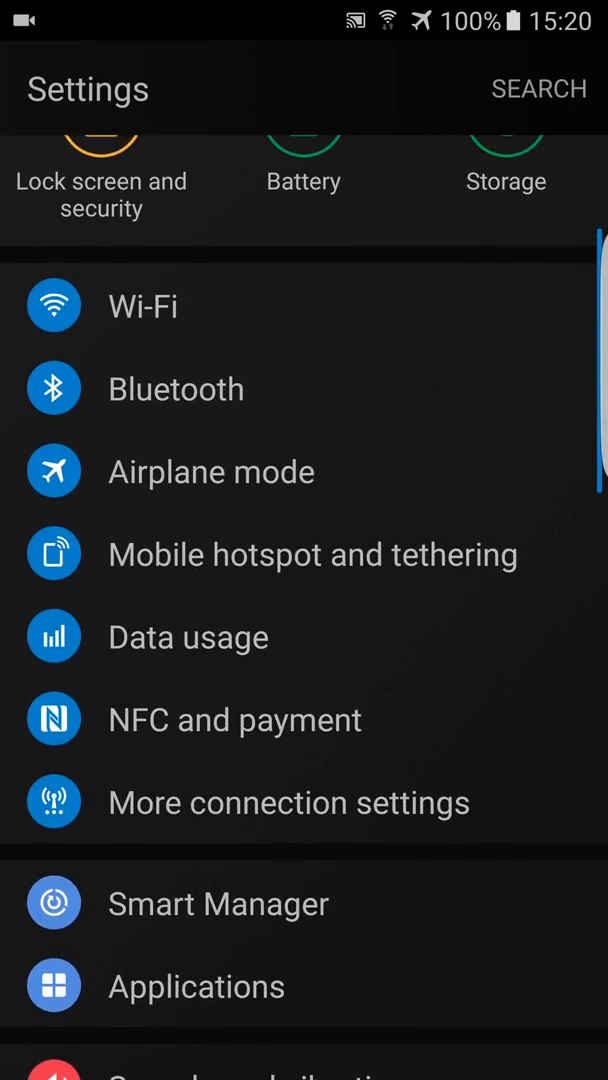
{"action": "scroll", "scroll_direction": "down", "scroll_amount": 3}
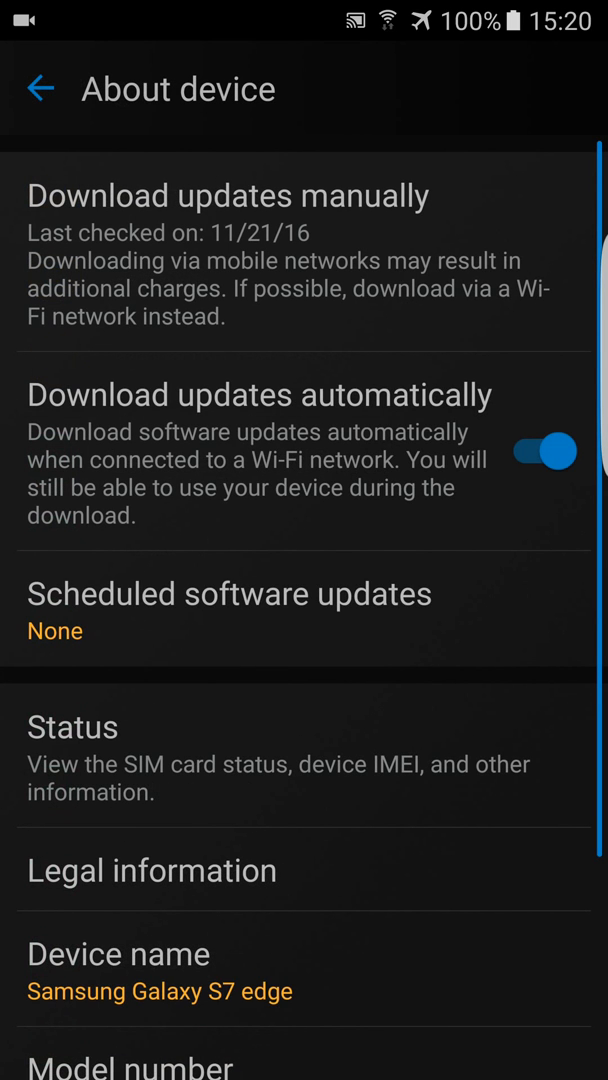
{"action": "scroll", "scroll_direction": "down", "scroll_amount": 3}
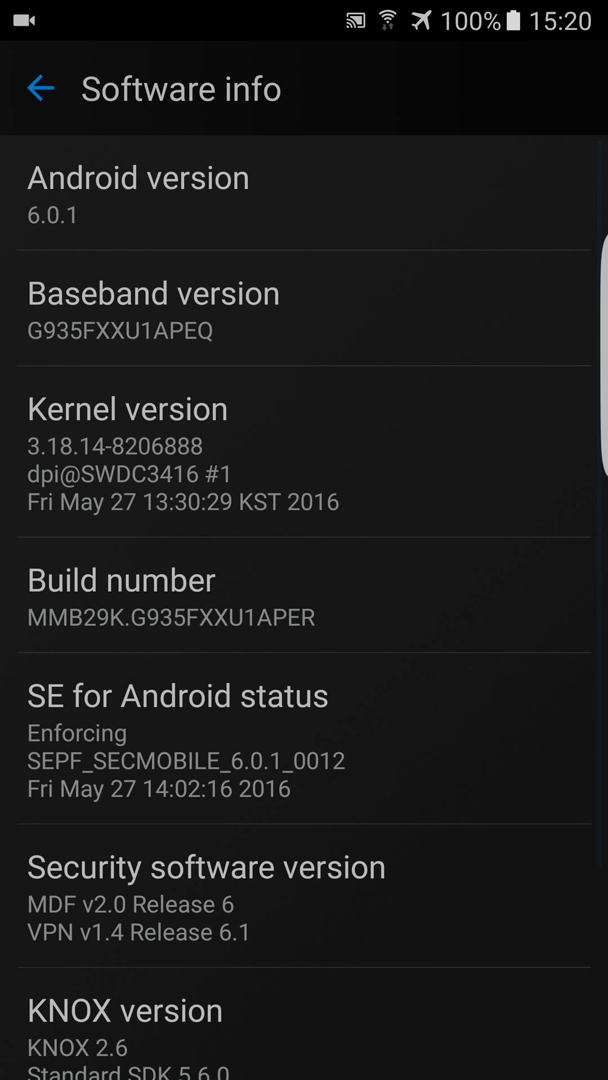
{"action": "scroll", "scroll_direction": "down", "scroll_amount": 3}
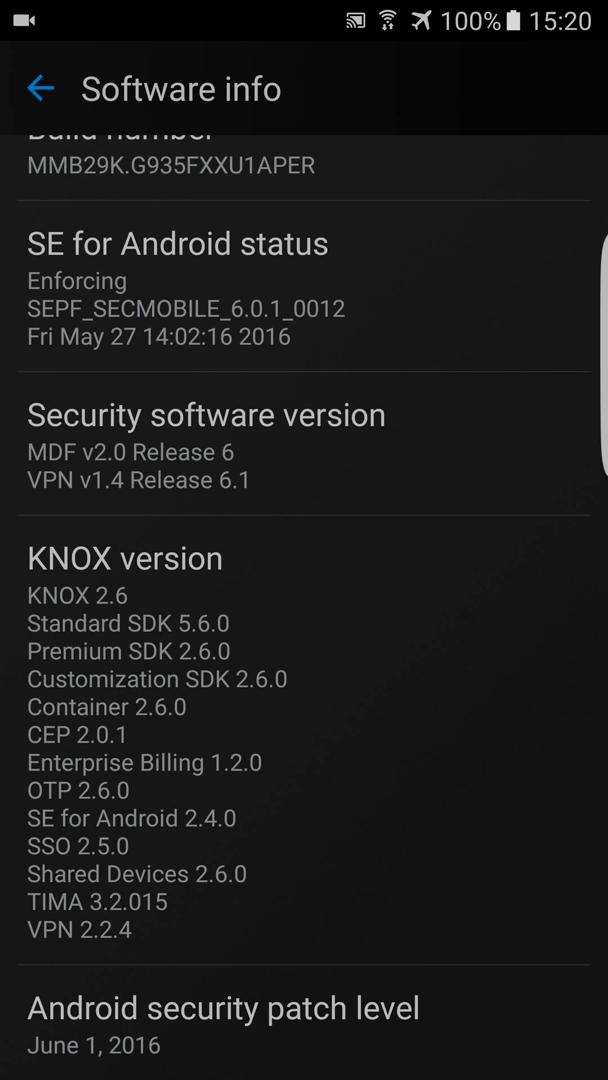
{"action": "left_click", "coordinate": [40, 89]}
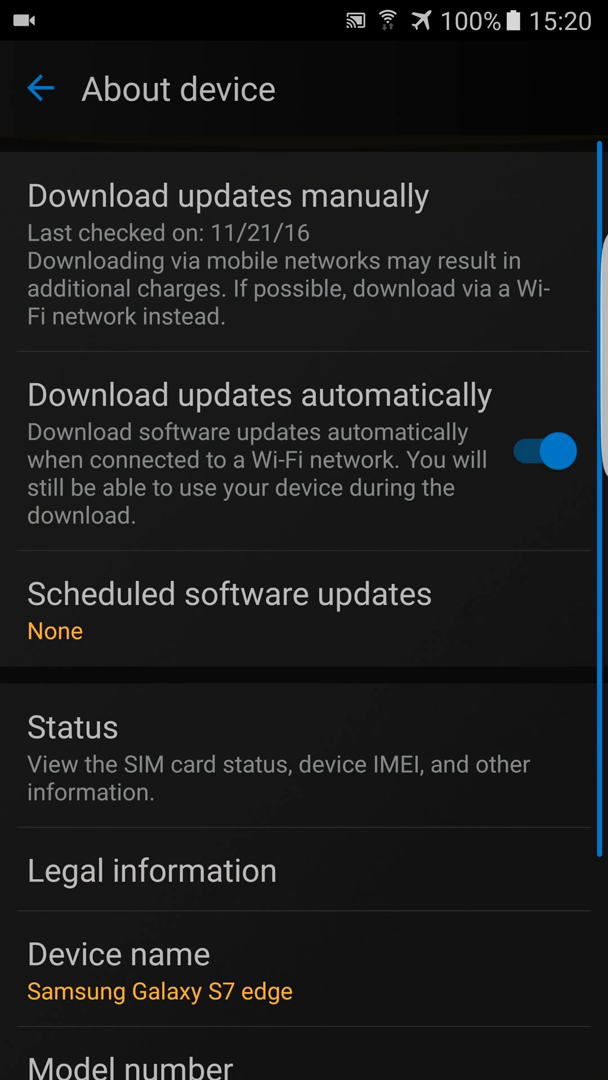
{"action": "left_click", "coordinate": [227, 196]}
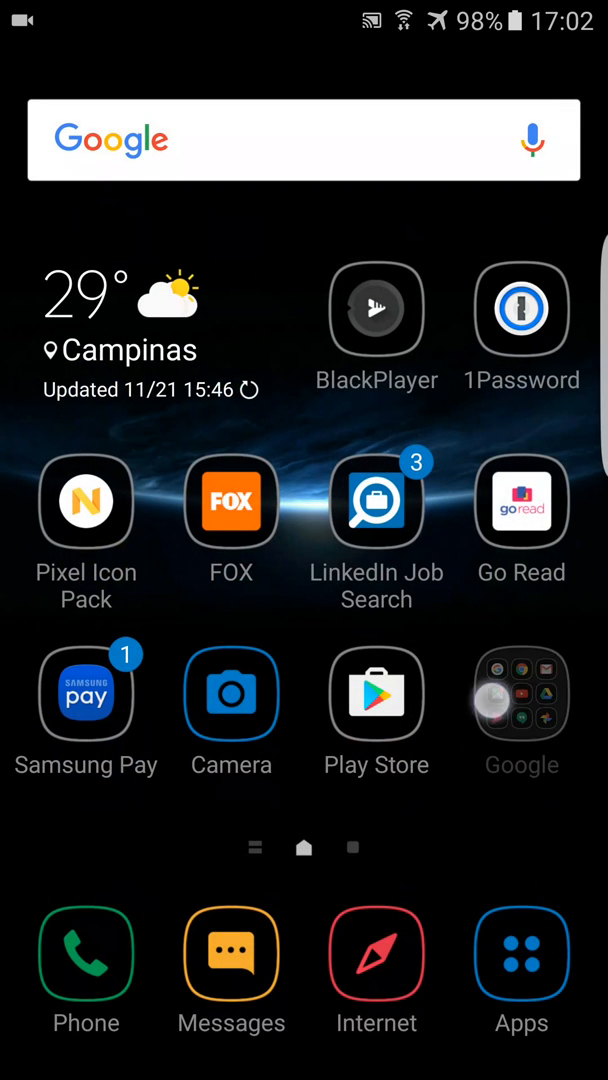
- Briefly open and scroll Settings, then return home and open the full Apps list
{"action": "scroll", "scroll_direction": "left", "scroll_amount": 3}
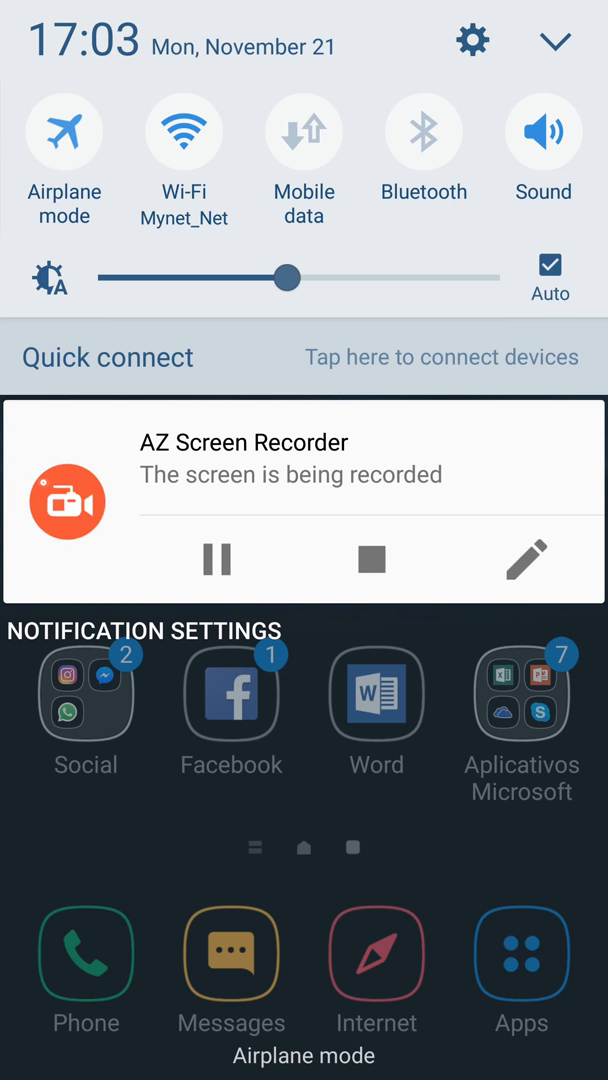
{"action": "left_click", "coordinate": [472, 40]}
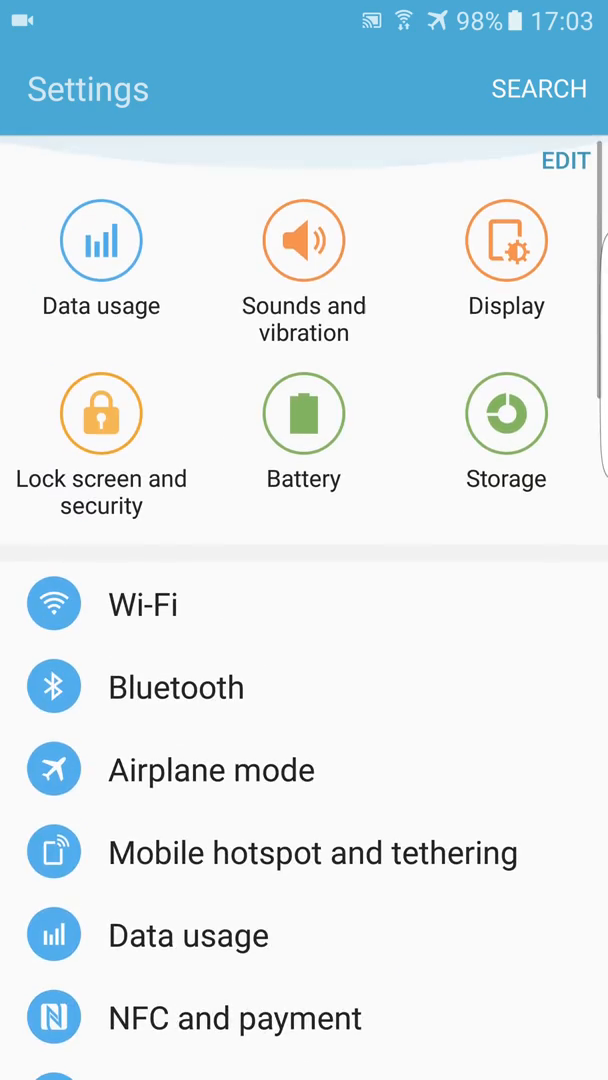
{"action": "scroll", "scroll_direction": "down", "scroll_amount": 3}
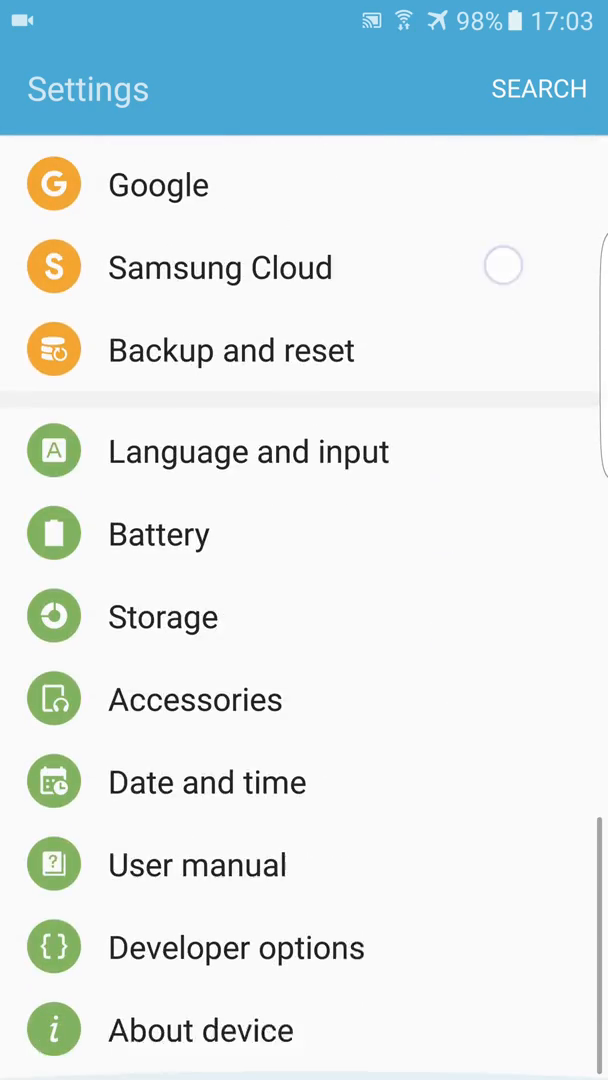
{"action": "scroll", "scroll_direction": "up", "scroll_amount": 3}
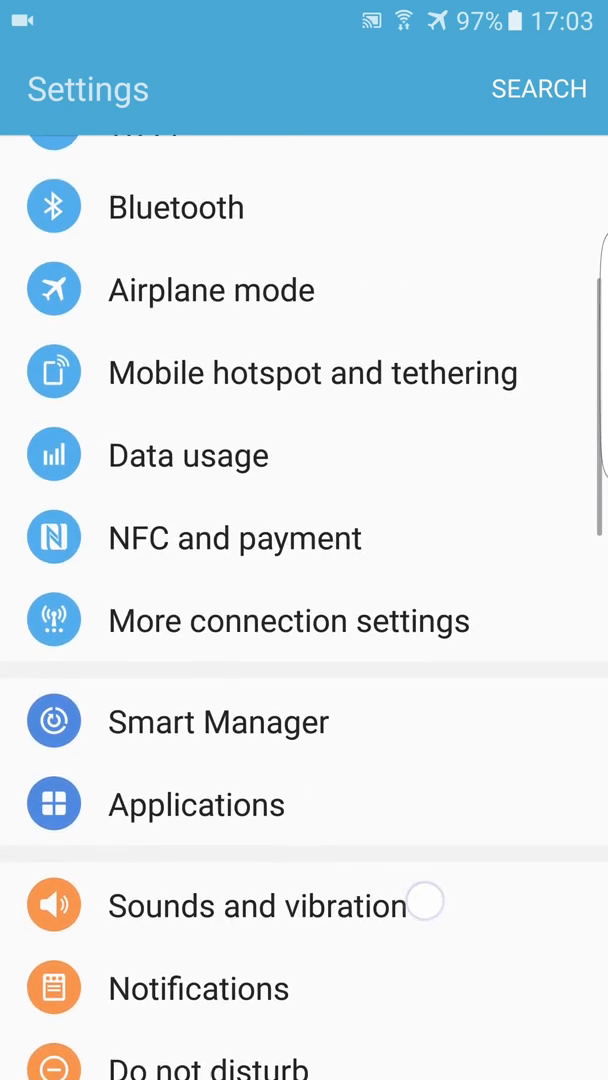
{"action": "scroll", "scroll_direction": "down", "scroll_amount": 3}
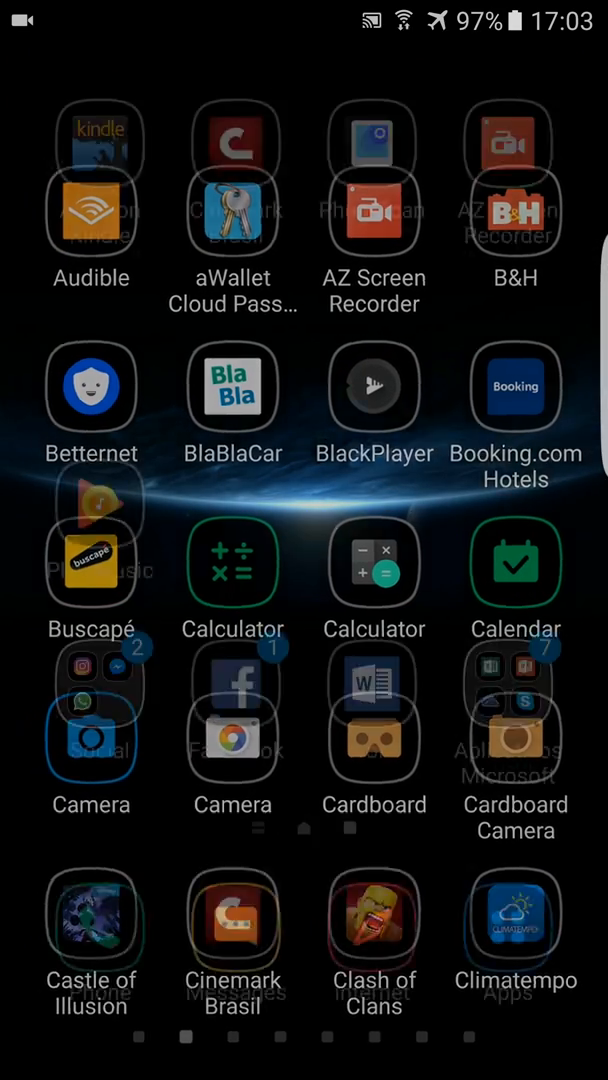
{"action": "scroll", "scroll_direction": "left", "scroll_amount": 3}
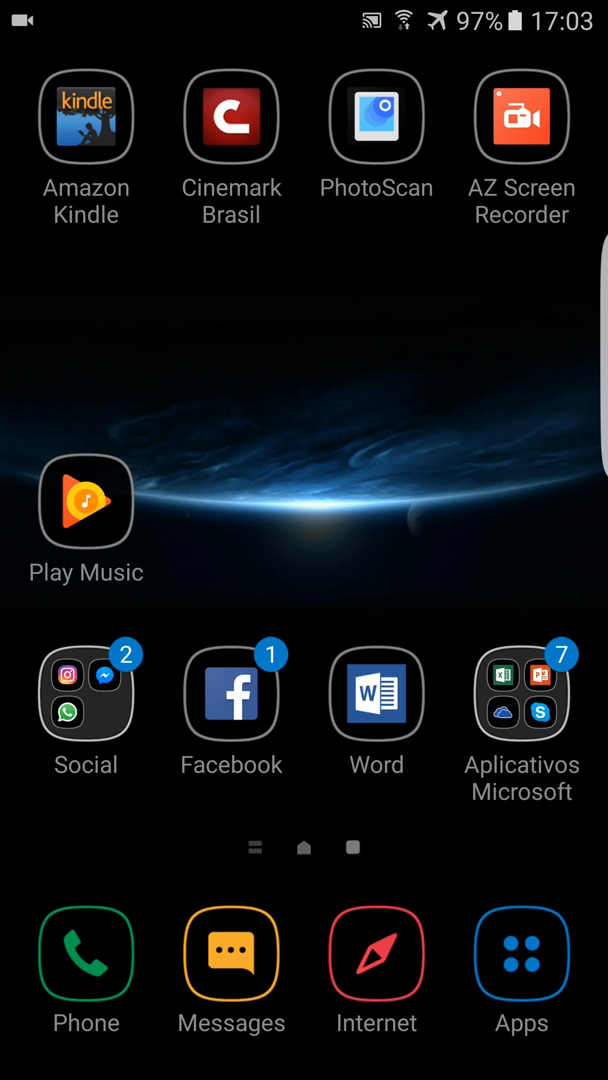
{"action": "left_click", "coordinate": [521, 958]}
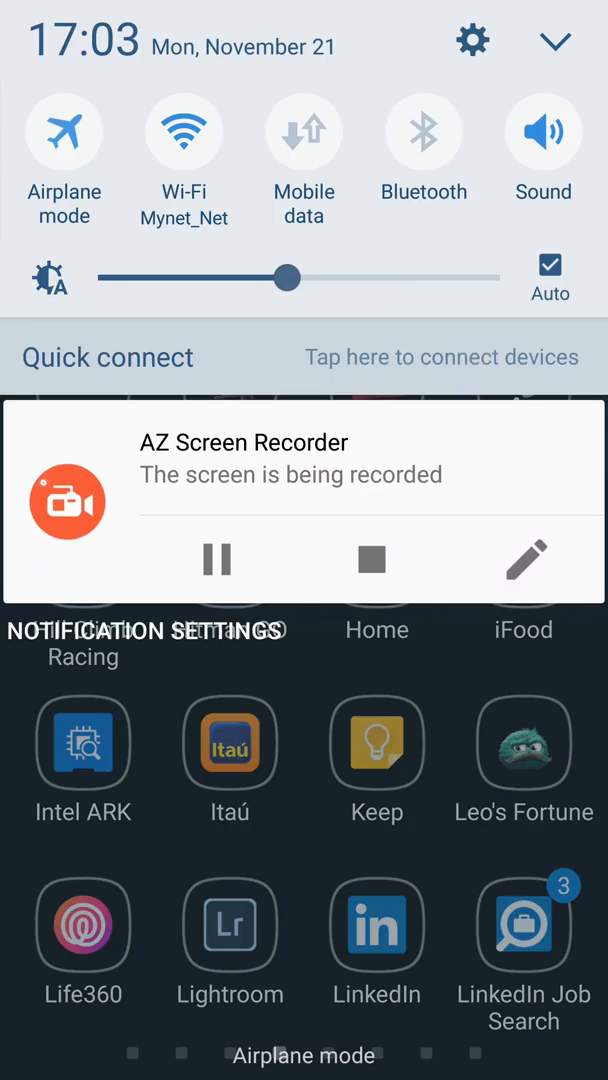
- Open About device's Software info and scroll to the August 1, 2016 security patch level
{"action": "left_click", "coordinate": [472, 40]}
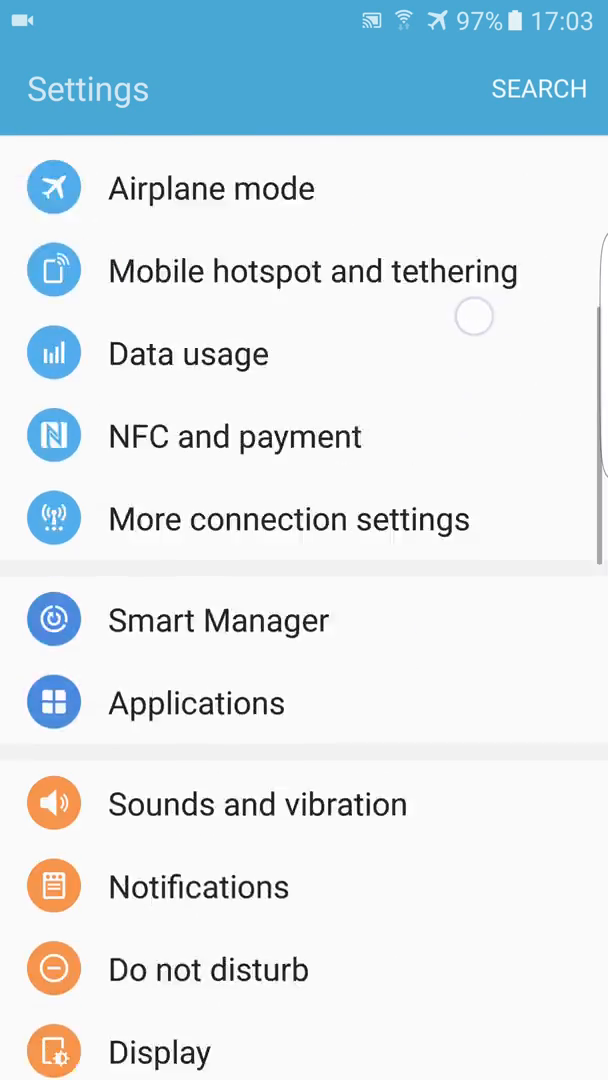
{"action": "scroll", "scroll_direction": "down", "scroll_amount": 3}
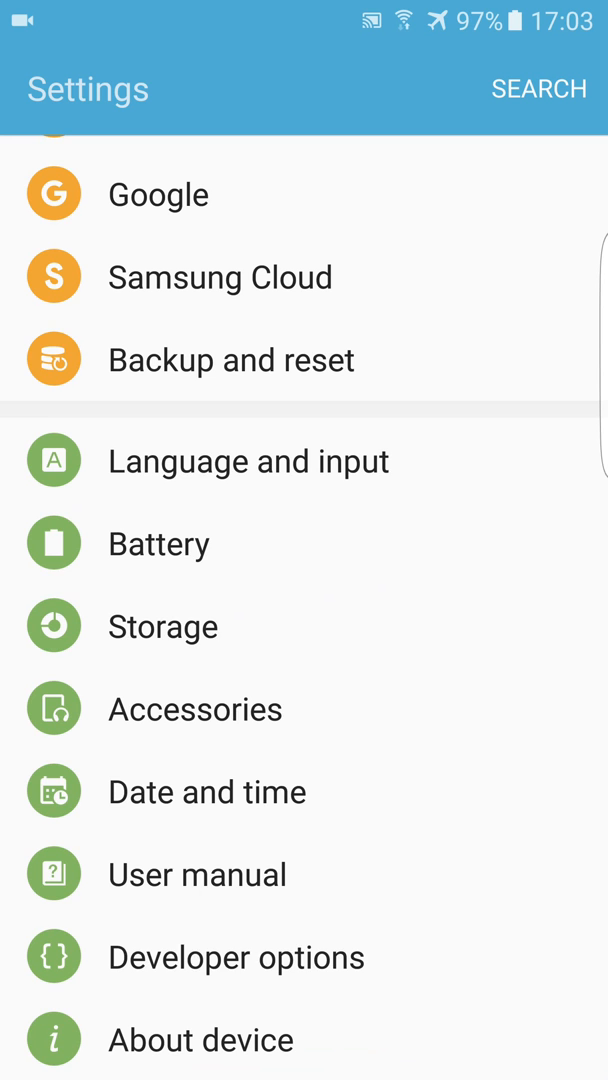
{"action": "left_click", "coordinate": [200, 1039]}
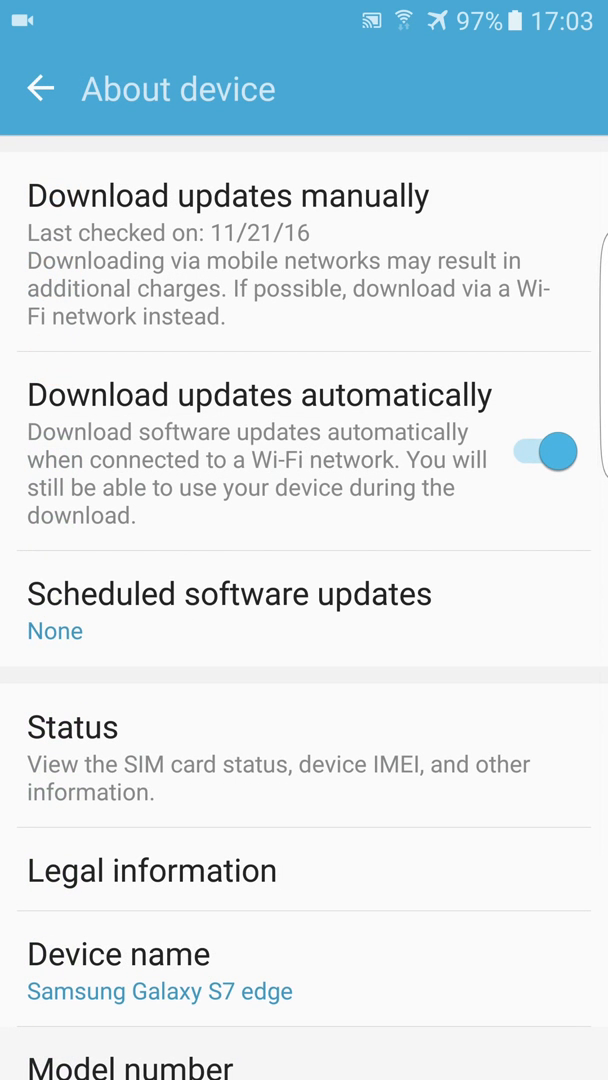
{"action": "scroll", "scroll_direction": "down", "scroll_amount": 3}
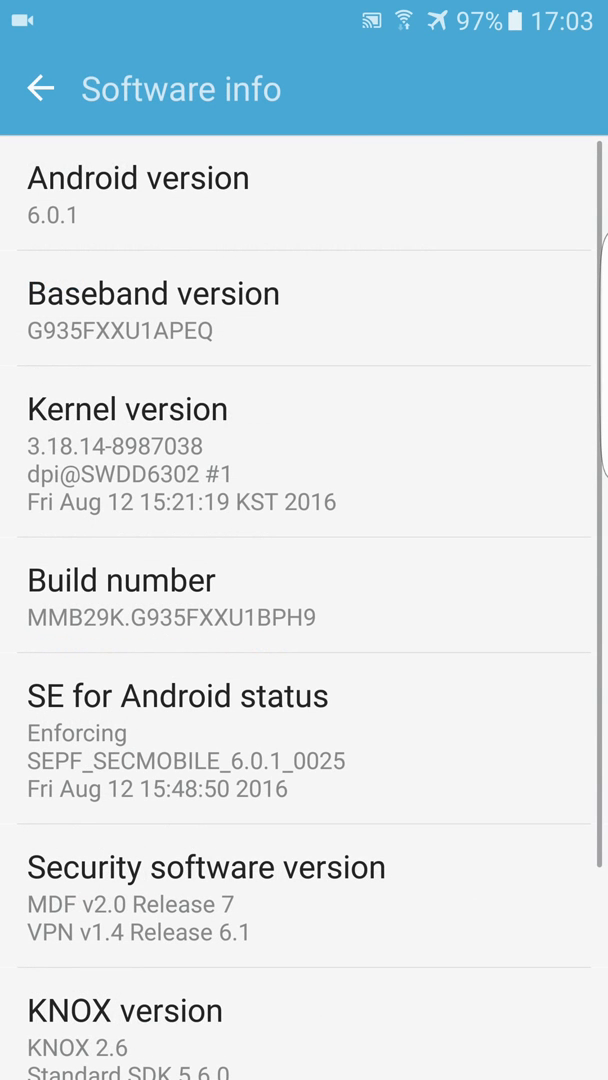
{"action": "scroll", "scroll_direction": "down", "scroll_amount": 3}
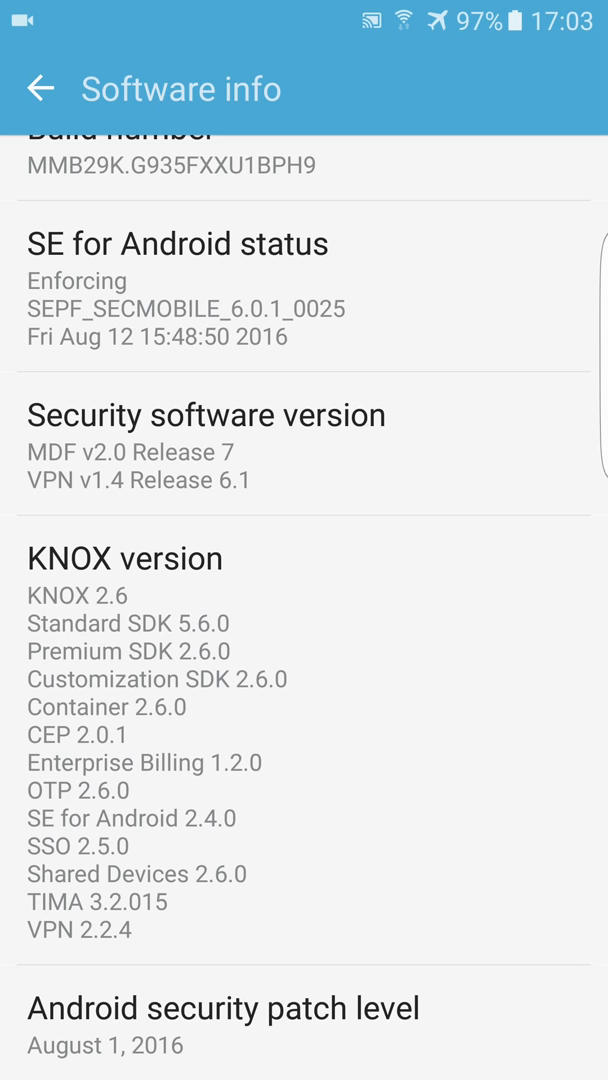
{"action": "scroll", "scroll_direction": "up", "scroll_amount": 3}
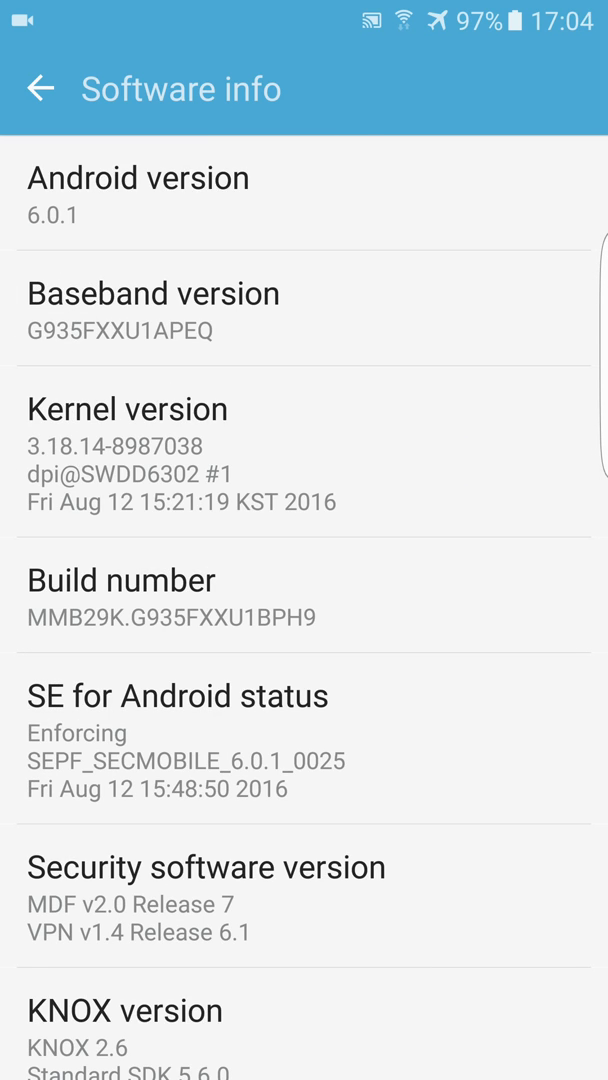
- Manually check for updates, confirm latest updates are installed, and dismiss back to About device
{"action": "left_click", "coordinate": [40, 89]}
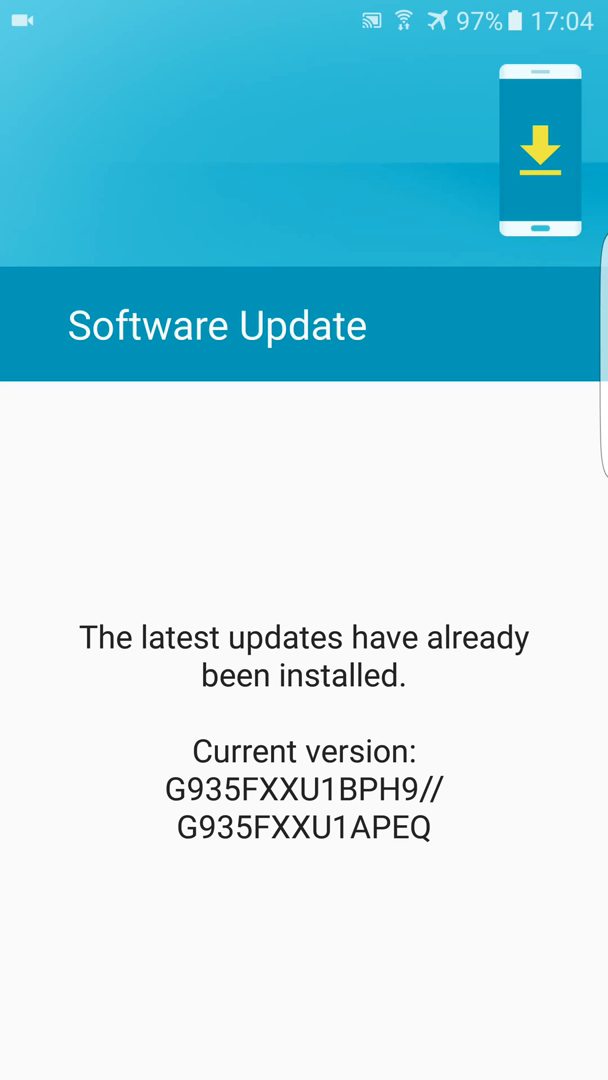
{"action": "left_click", "coordinate": [40, 88]}
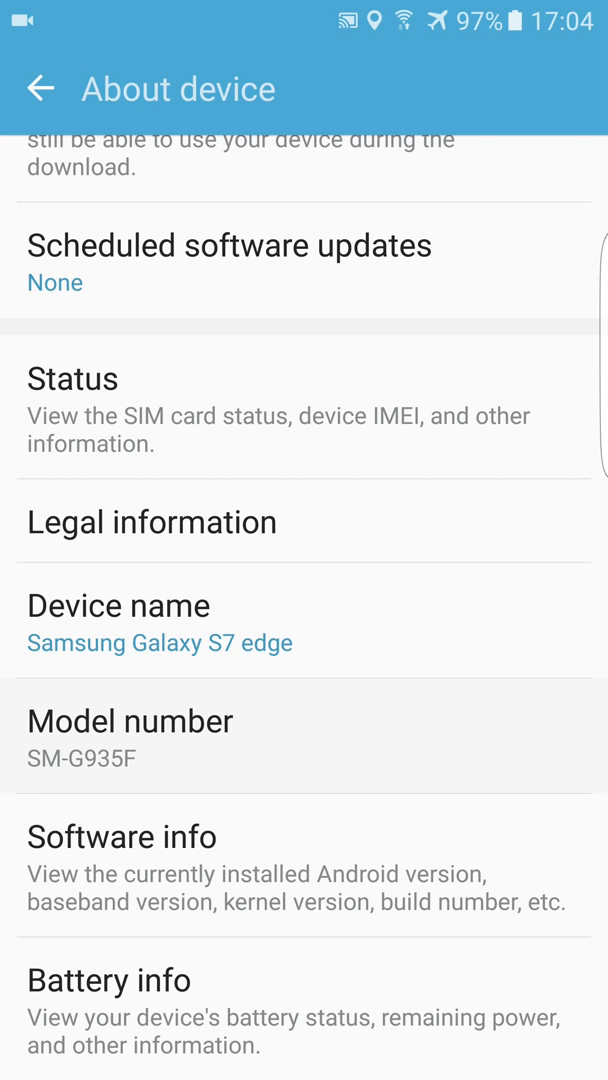
- Back out of About device to the main Settings list
{"action": "scroll", "scroll_direction": "up", "scroll_amount": 3}
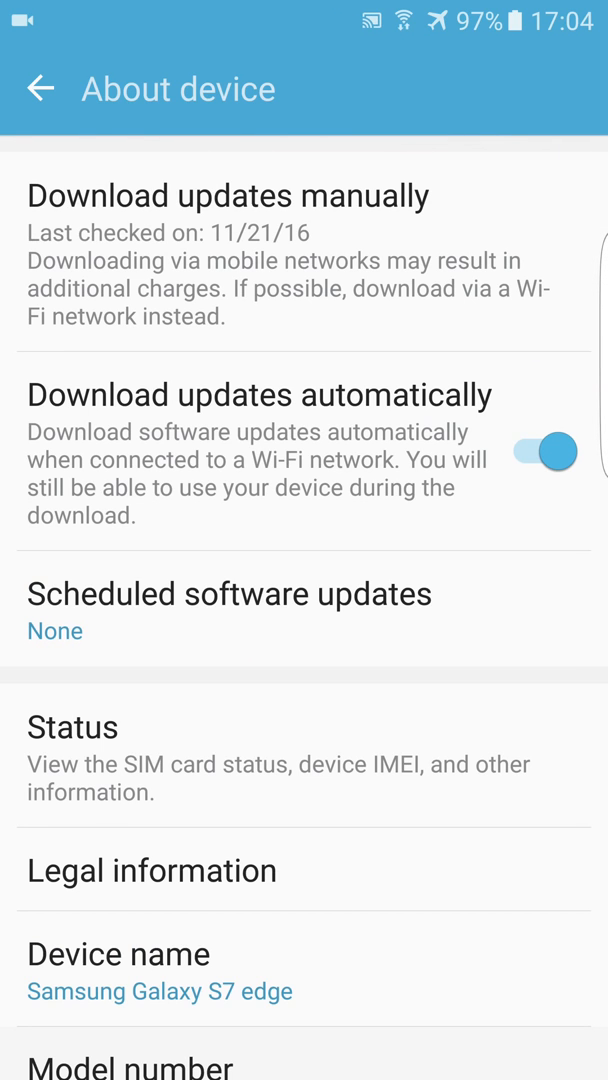
{"action": "left_click", "coordinate": [40, 89]}
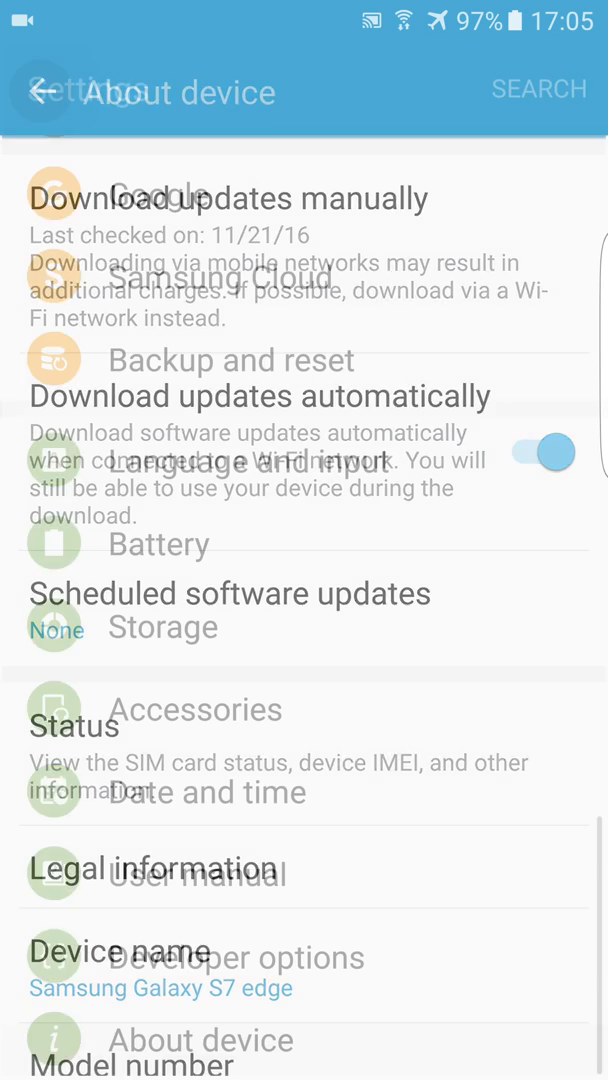
{"action": "left_click", "coordinate": [40, 89]}
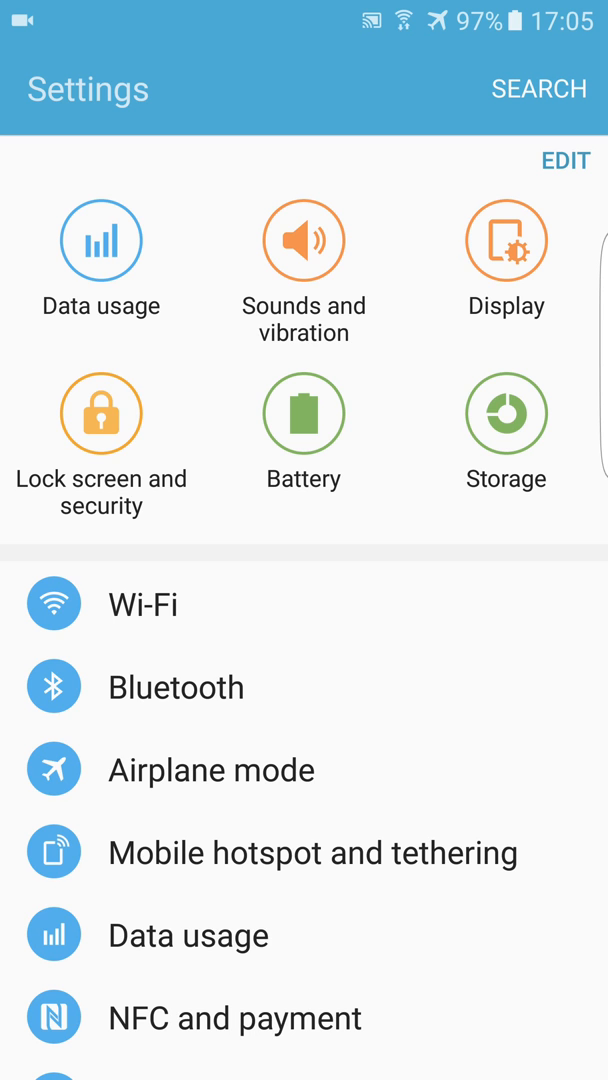
- Scroll the main Settings list down to its bottom entries
{"action": "scroll", "scroll_direction": "down", "scroll_amount": 3}
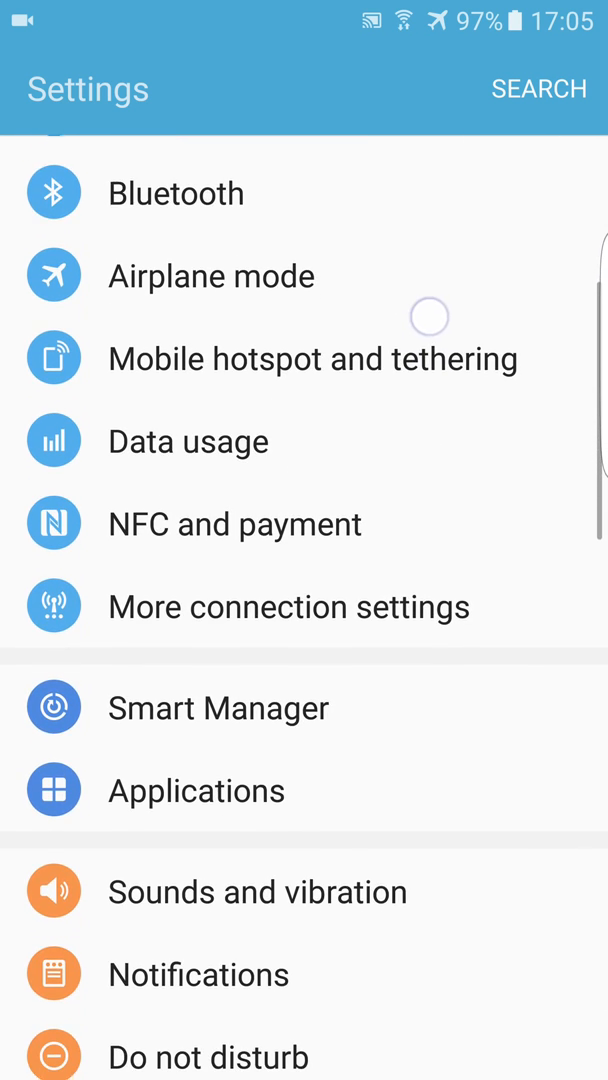
{"action": "scroll", "scroll_direction": "down", "scroll_amount": 3}
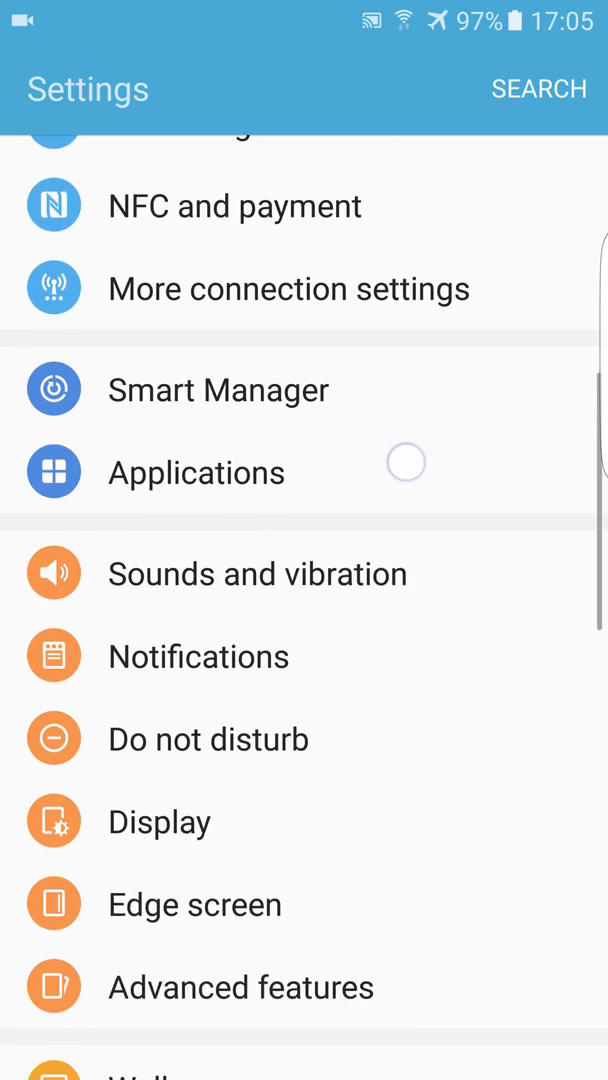
{"action": "scroll", "scroll_direction": "down", "scroll_amount": 3}
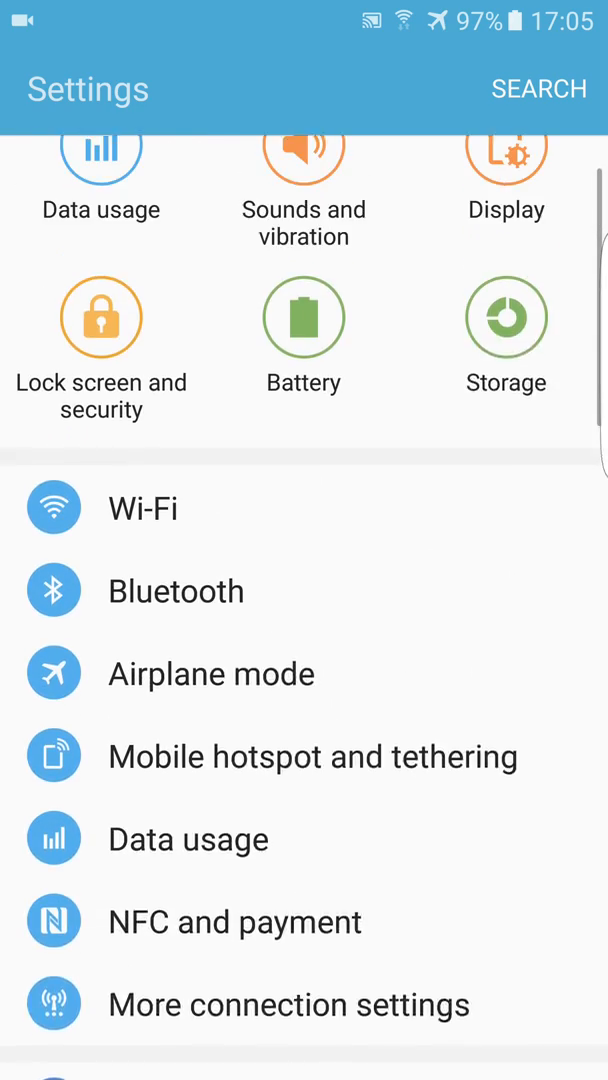
{"action": "scroll", "scroll_direction": "down", "scroll_amount": 3}
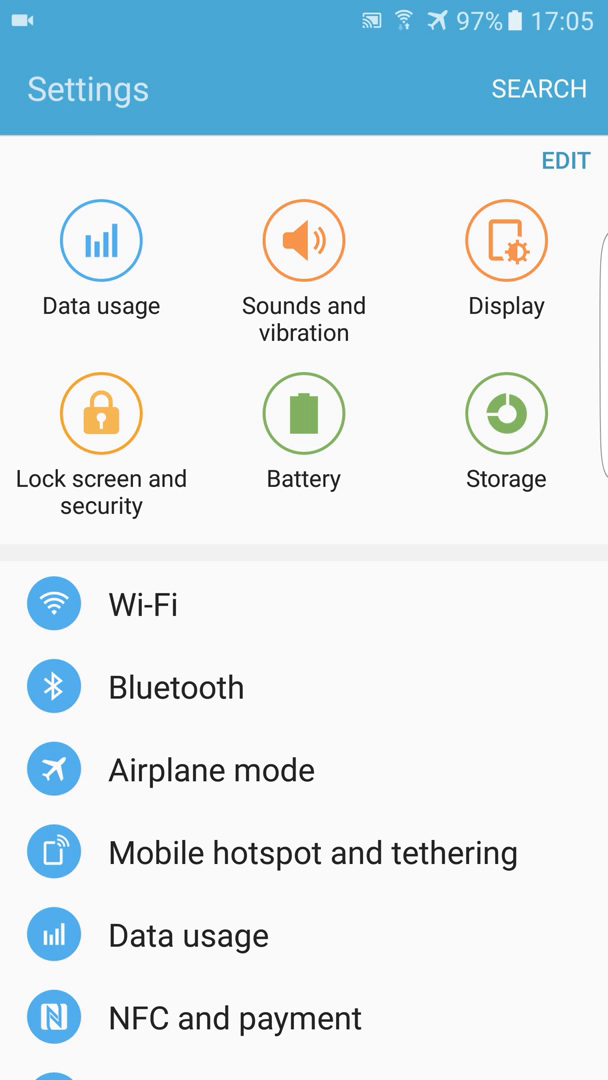
{"action": "scroll", "scroll_direction": "down", "scroll_amount": 3}
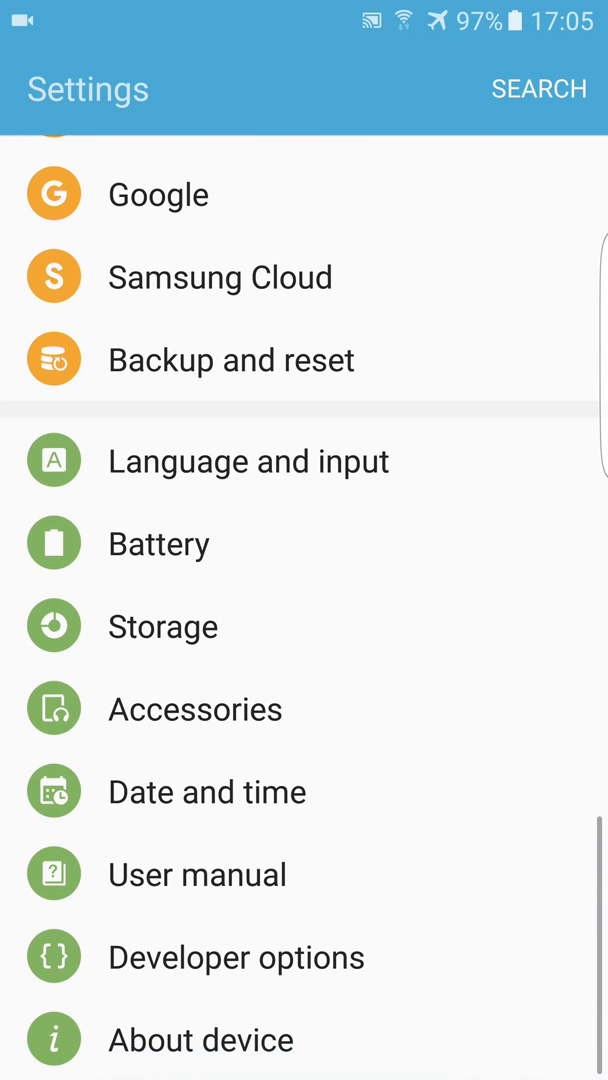